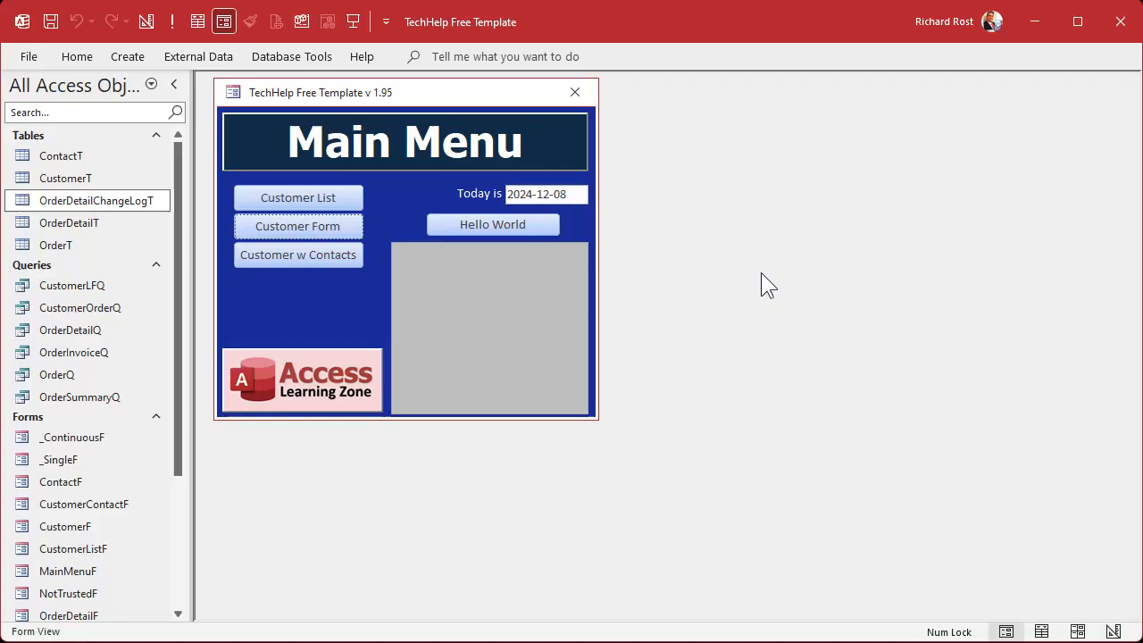
Step: Open Richard Rost's customer form and from it his Starship Parts order
{"action": "left_click", "coordinate": [297, 225]}
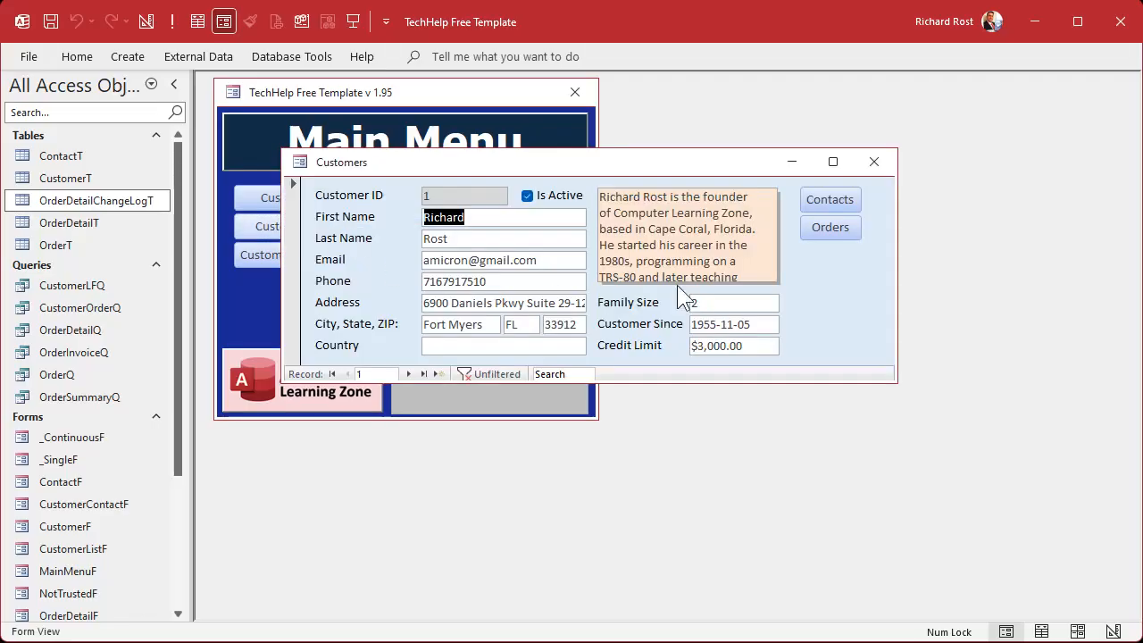
{"action": "left_click", "coordinate": [828, 227]}
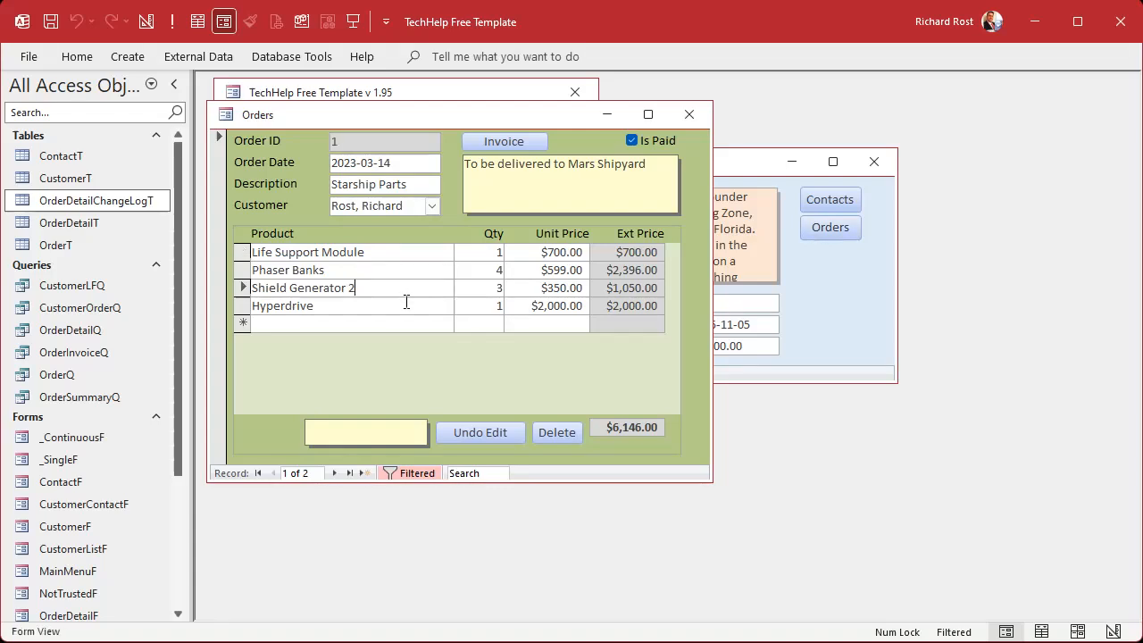
Step: Extend Shield Generator 2 to Shield Generator 205, then reverse it with Undo Edit
{"action": "type", "text": "05"}
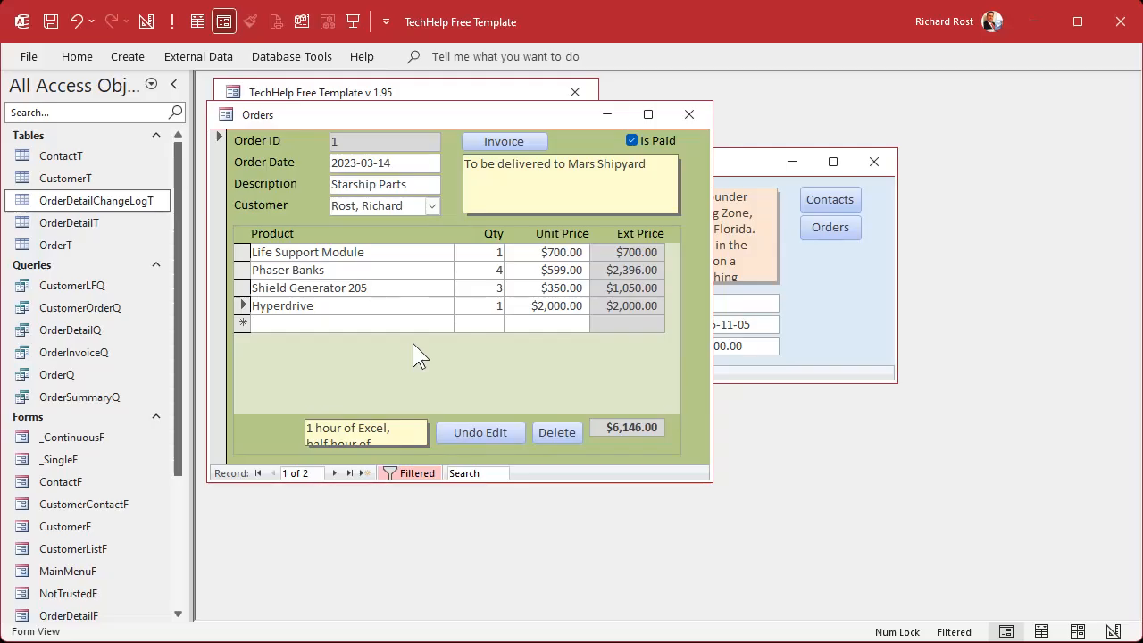
{"action": "left_click", "coordinate": [303, 287]}
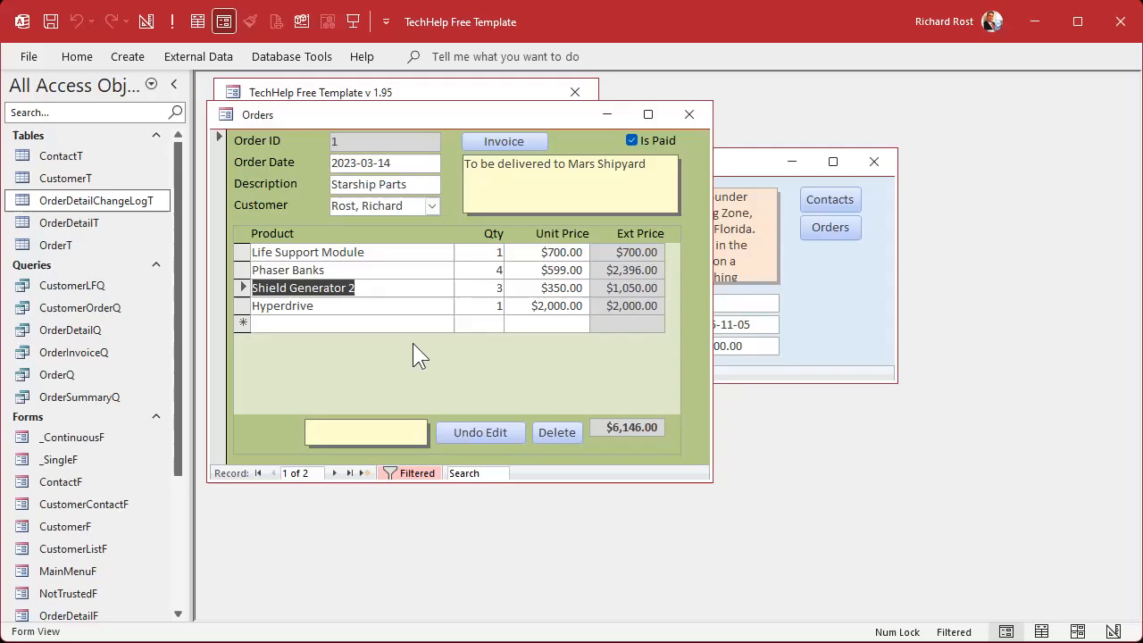
Step: Rename Hyperdrive to Hyperdrive Generator, then reverse it with Undo Edit
{"action": "left_click", "coordinate": [404, 287]}
{"action": "type", "text": "05"}
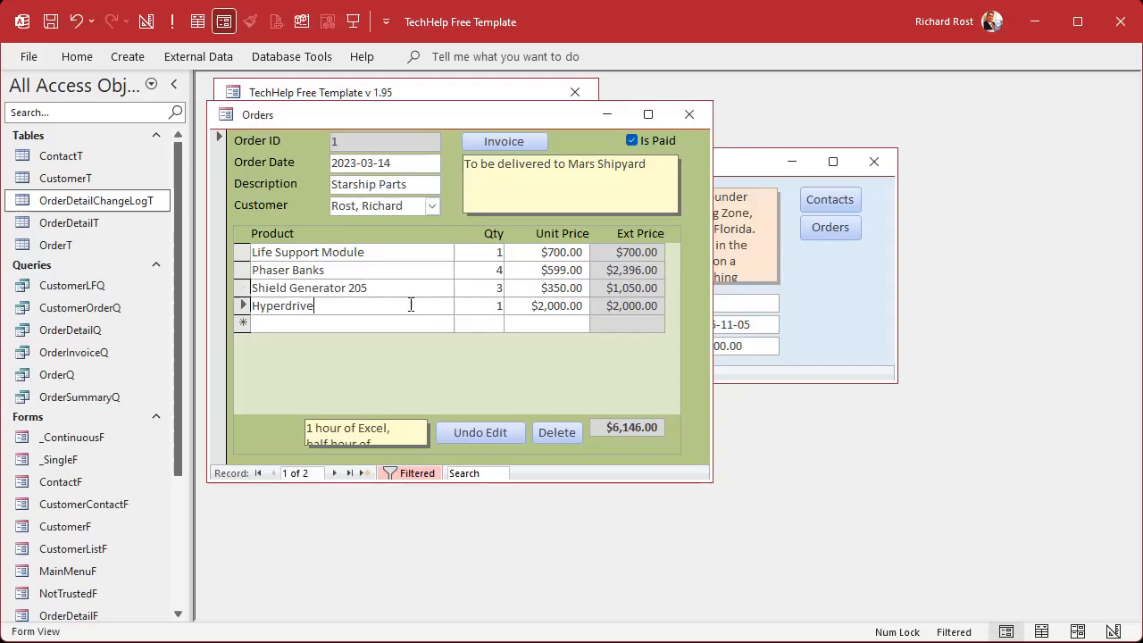
{"action": "type", "text": "Generator"}
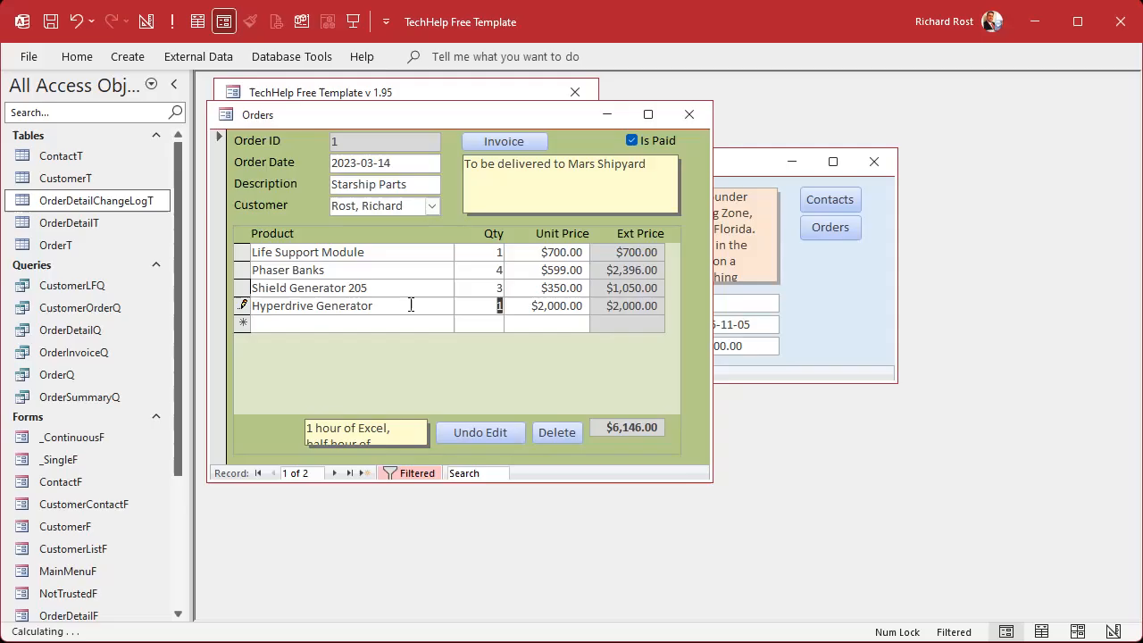
{"action": "left_click", "coordinate": [425, 366]}
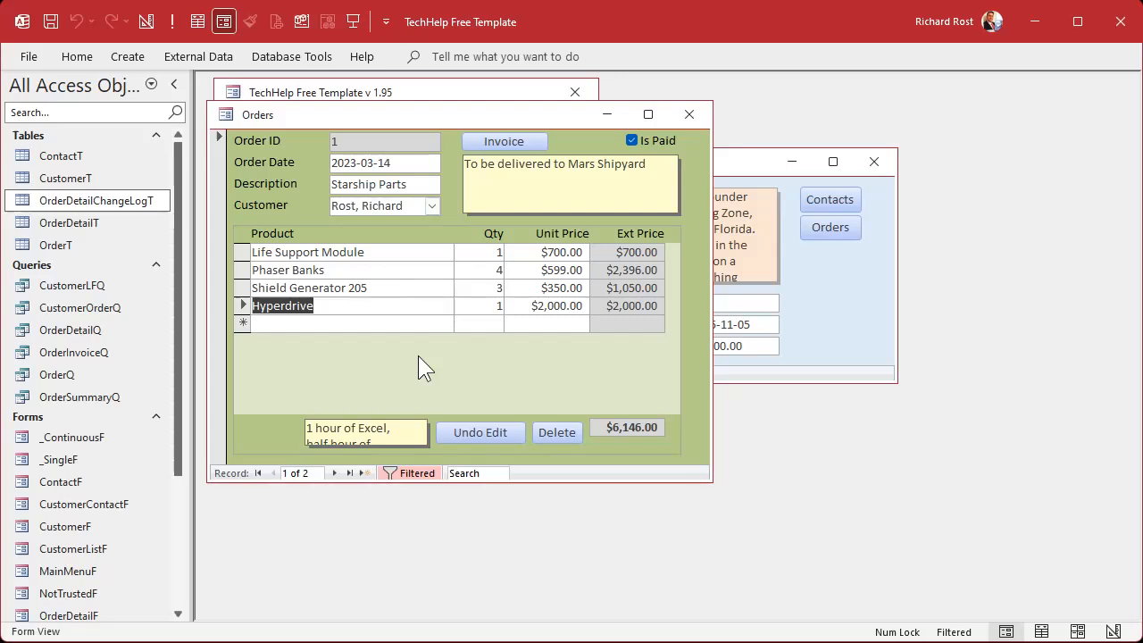
{"action": "mouse_move", "coordinate": [498, 360]}
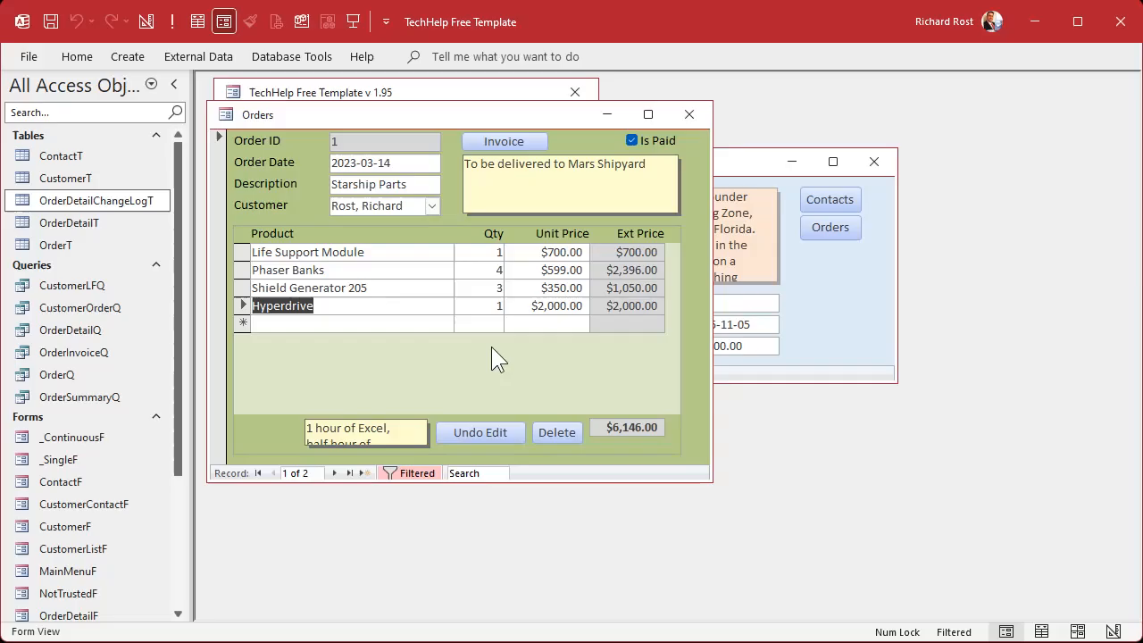
{"action": "mouse_move", "coordinate": [460, 370]}
{"action": "type", "text": " Generator"}
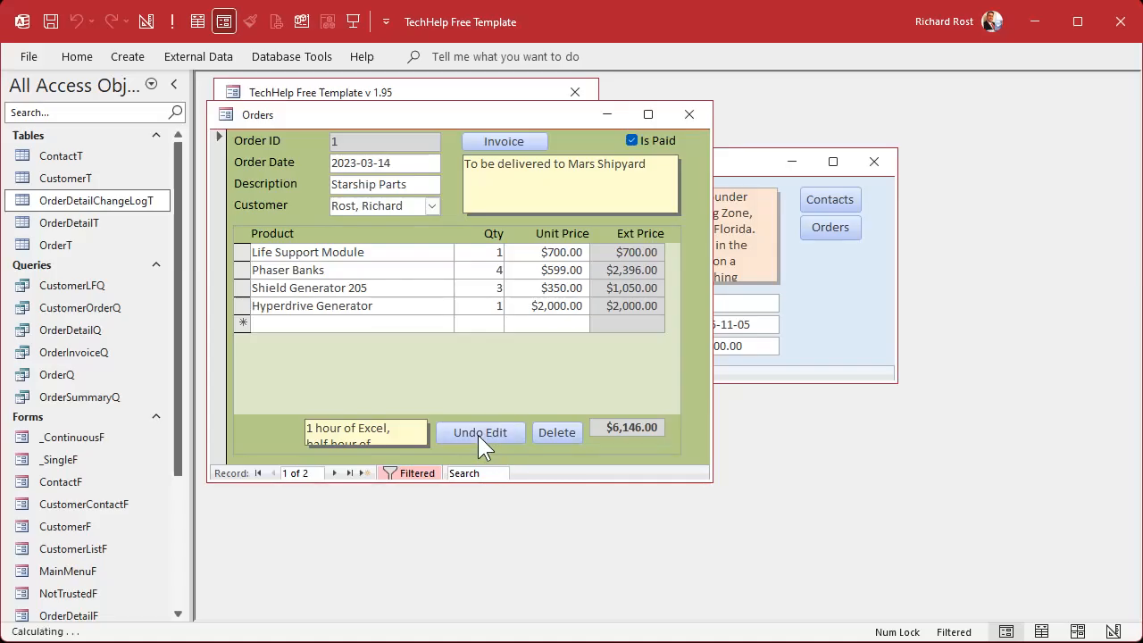
Step: Undo the saved name edit, retype '05' on Shield Generator 2 and cancel it unsaved
{"action": "left_click", "coordinate": [310, 305]}
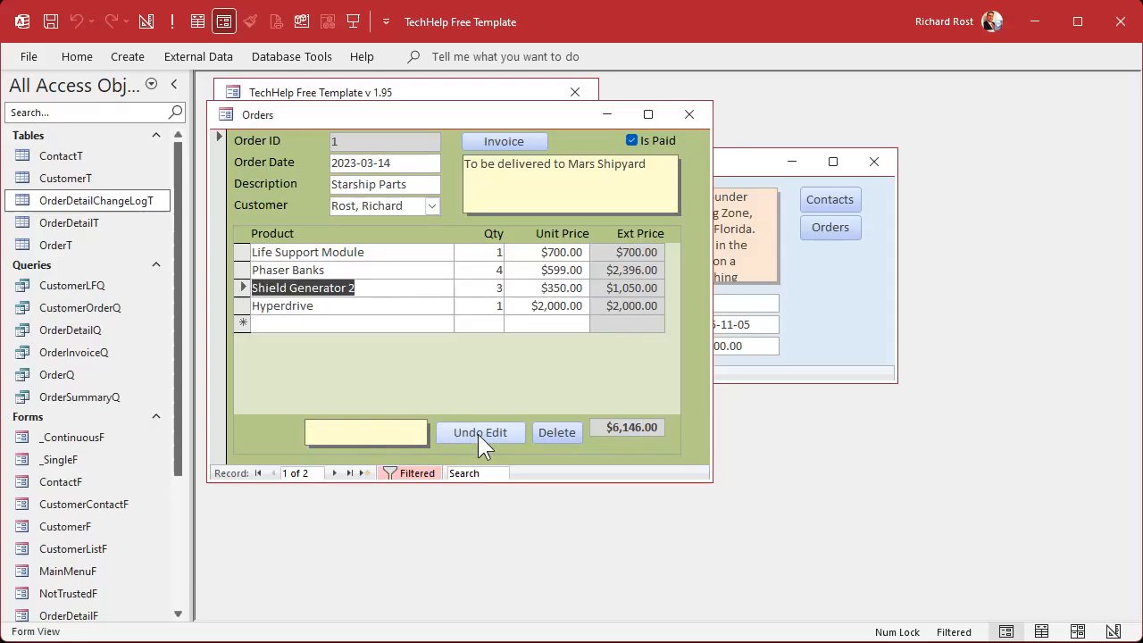
{"action": "type", "text": "05"}
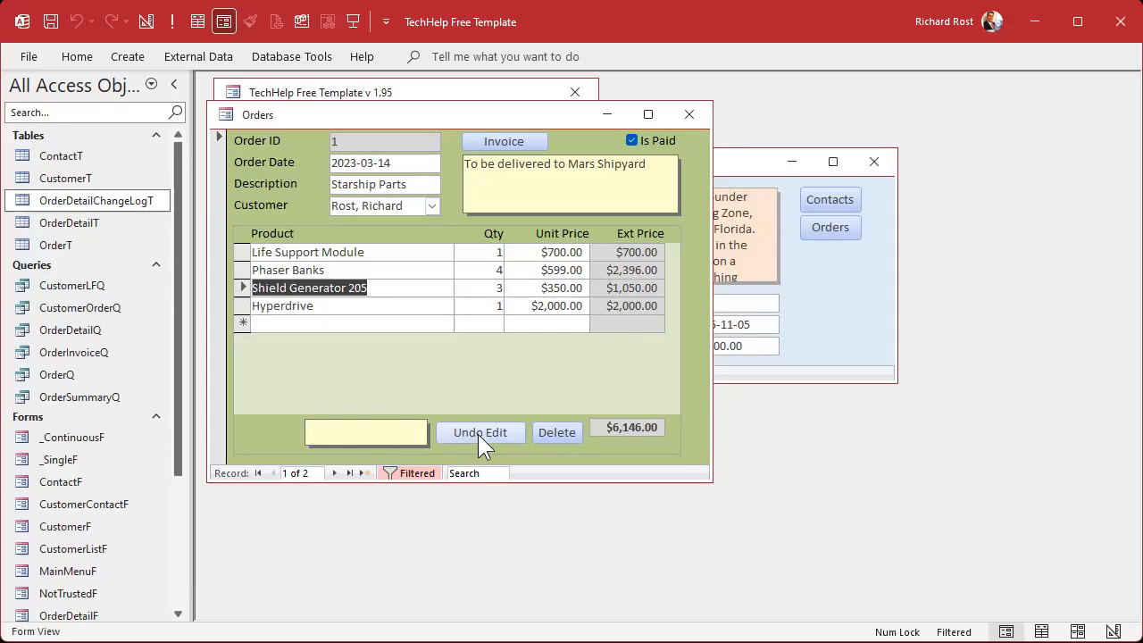
{"action": "key", "text": "Backspace"}
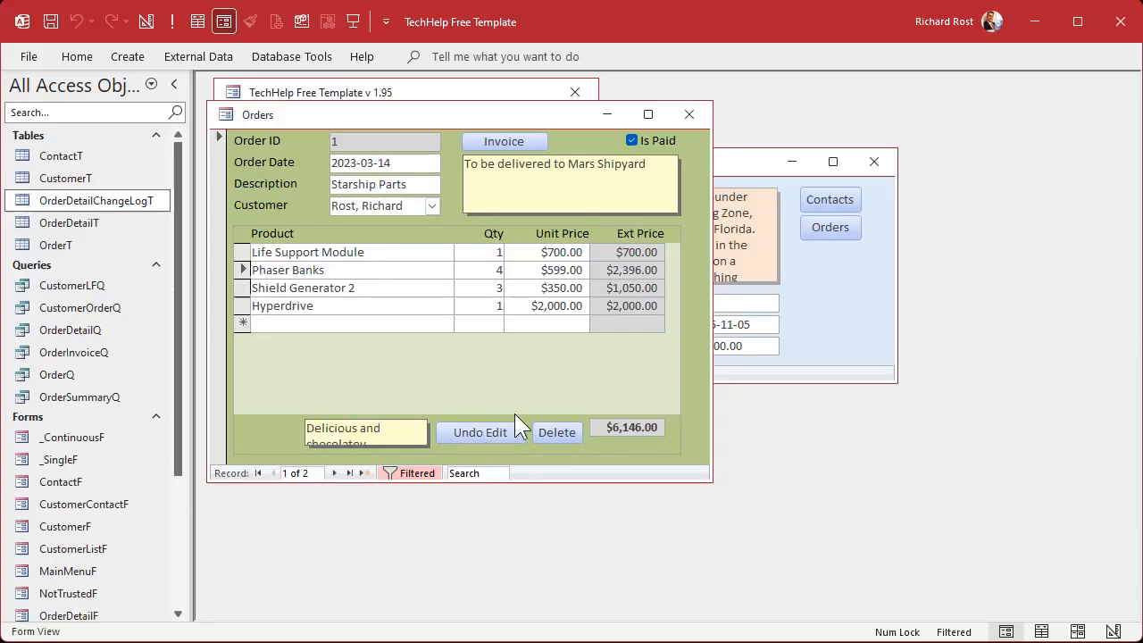
Step: Delete the Phaser Banks line and enter a 'New Thing' product row
{"action": "left_click", "coordinate": [557, 432]}
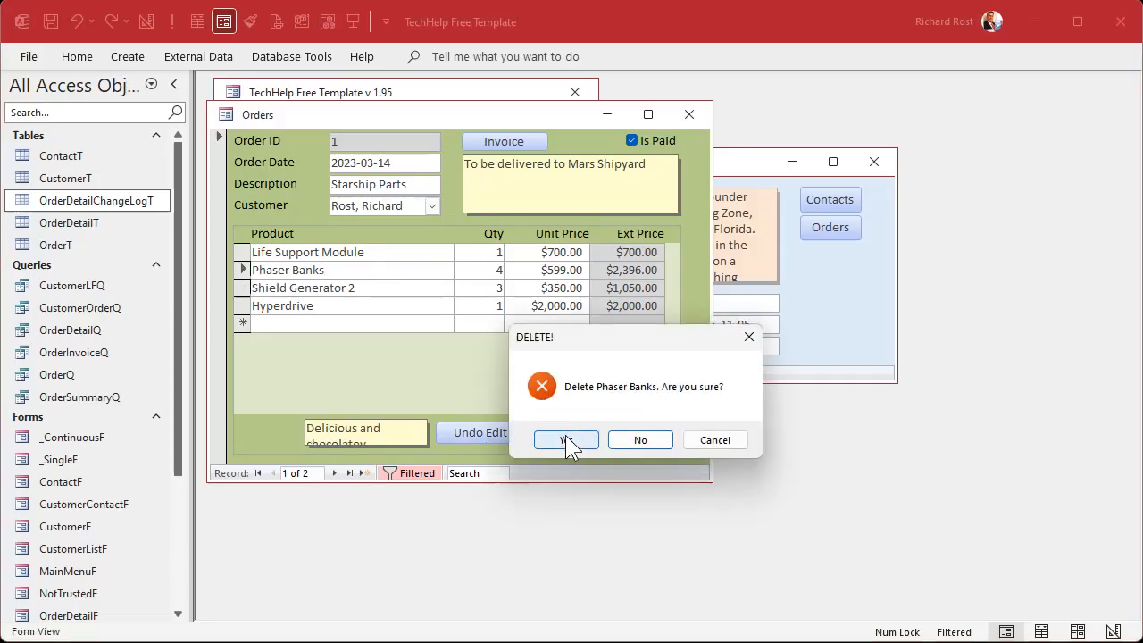
{"action": "left_click", "coordinate": [564, 439]}
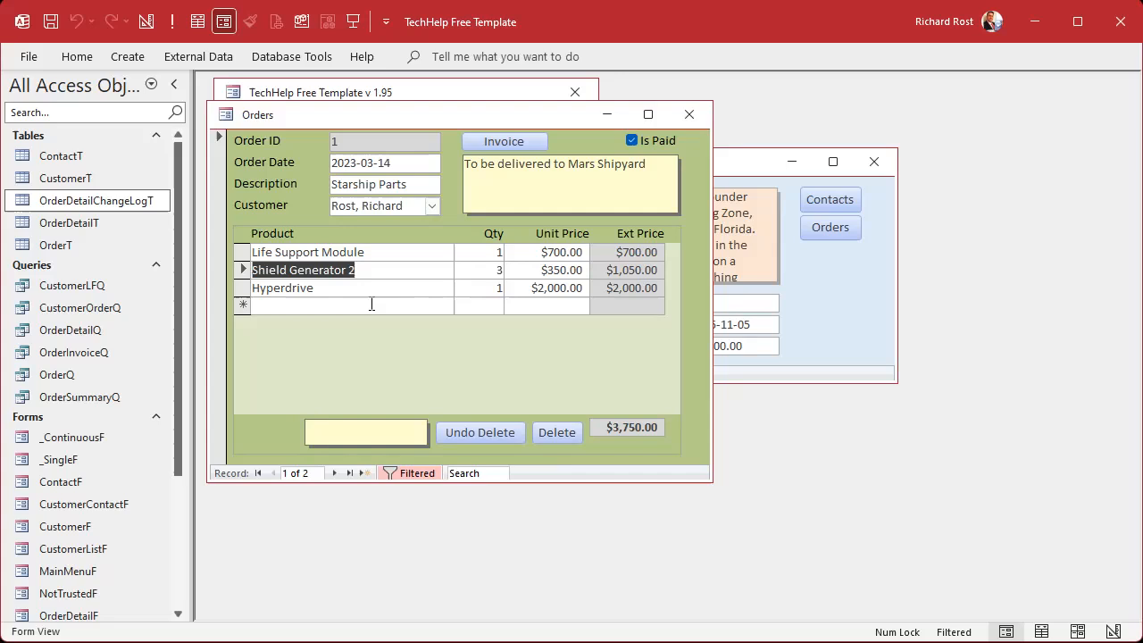
{"action": "type", "text": "New Thing"}
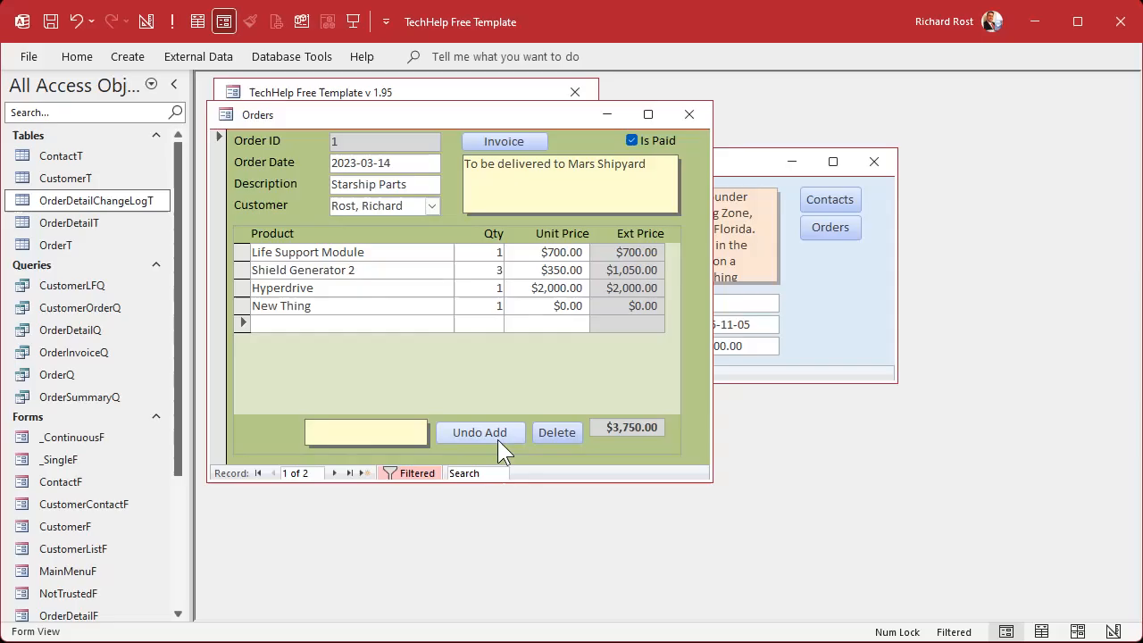
Step: Undo the New Thing add, the Phaser Banks delete and the earlier edit, restoring $6,146
{"action": "left_click", "coordinate": [558, 432]}
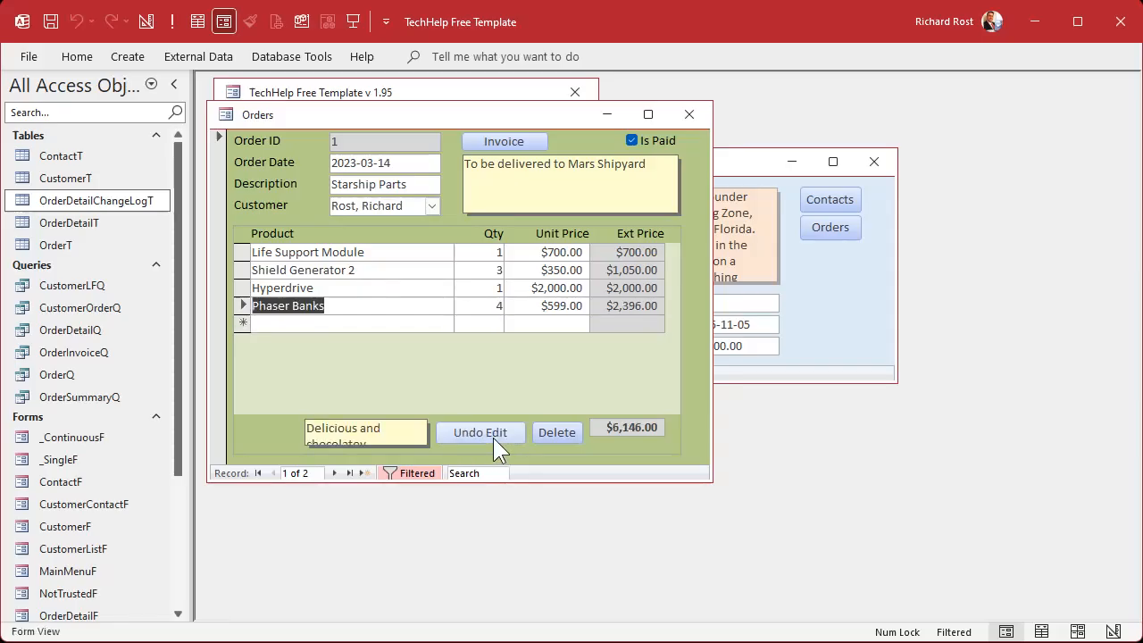
{"action": "mouse_move", "coordinate": [518, 443]}
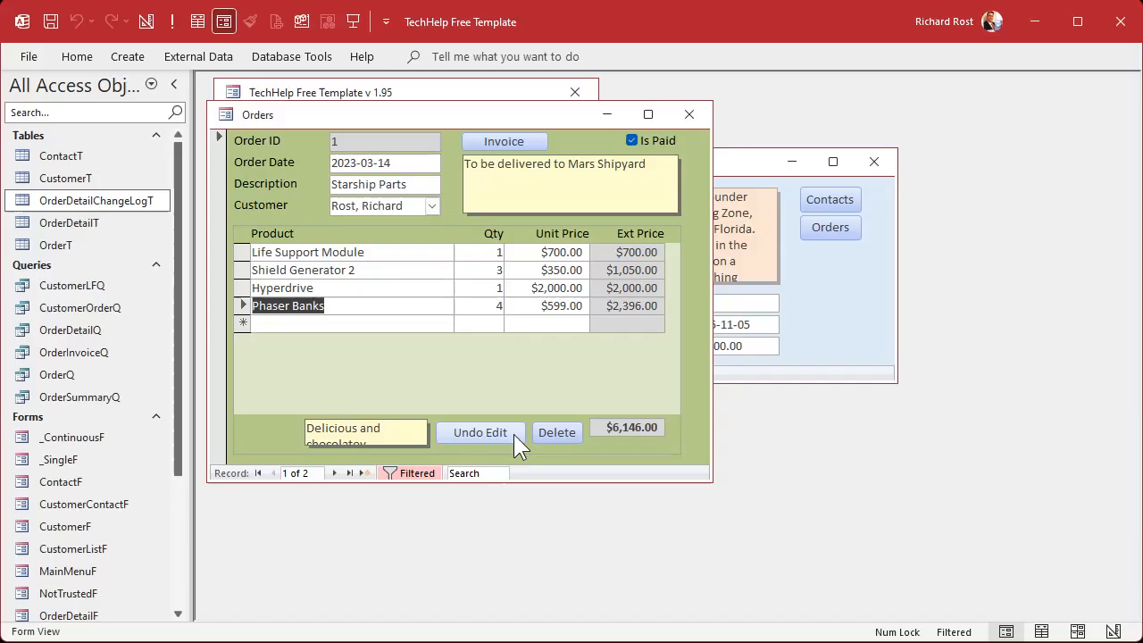
{"action": "left_click", "coordinate": [478, 433]}
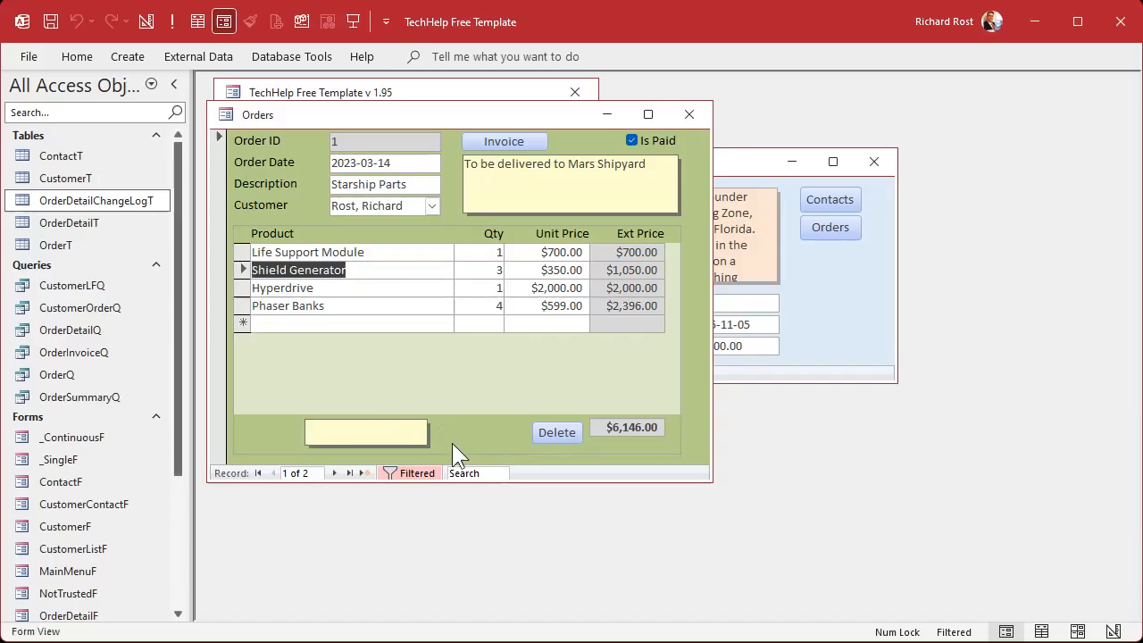
{"action": "mouse_move", "coordinate": [468, 434]}
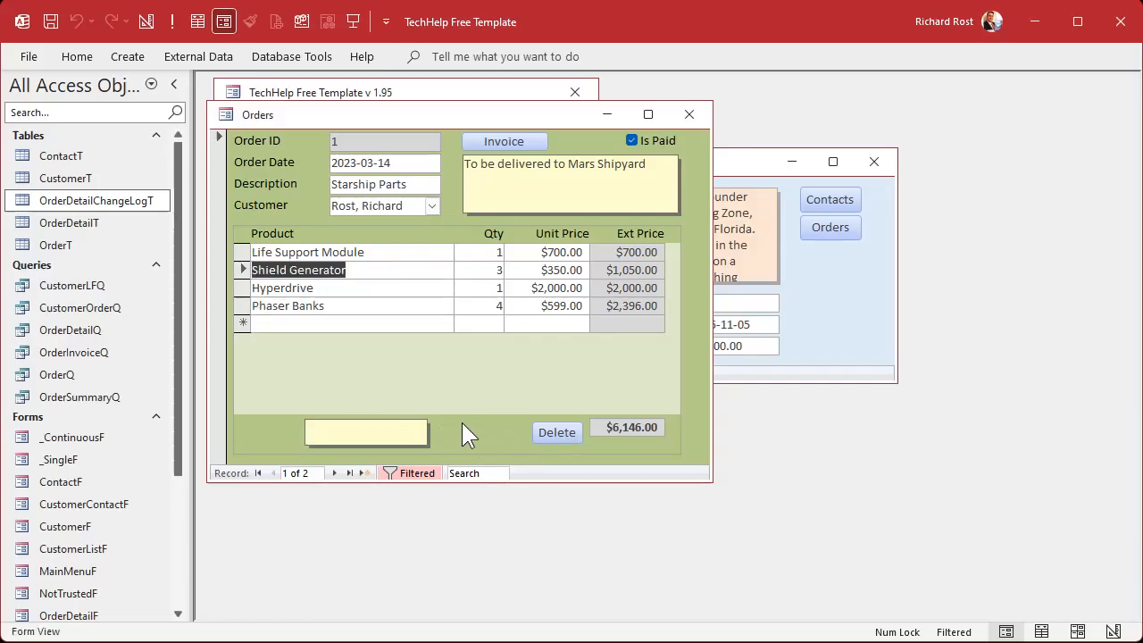